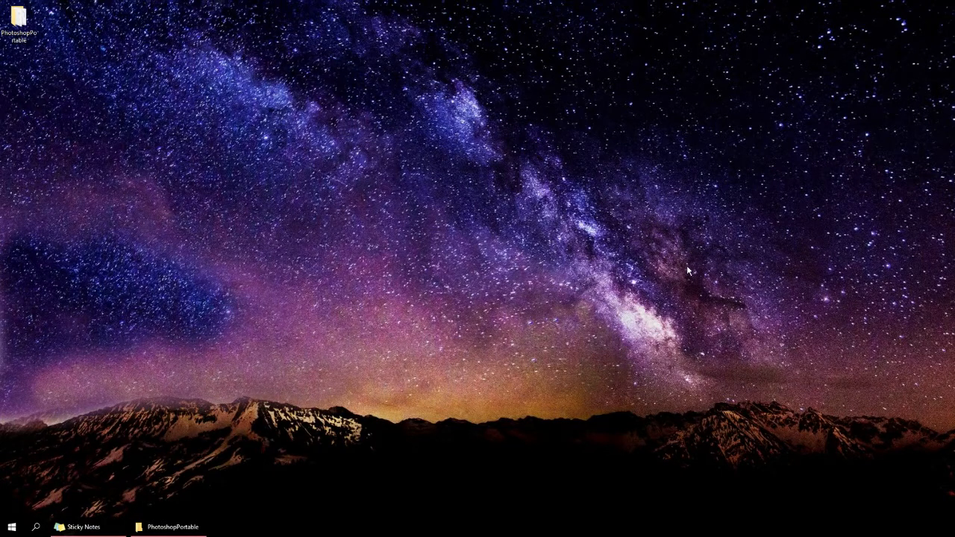
{"action": "mouse_move", "coordinate": [197, 287]}
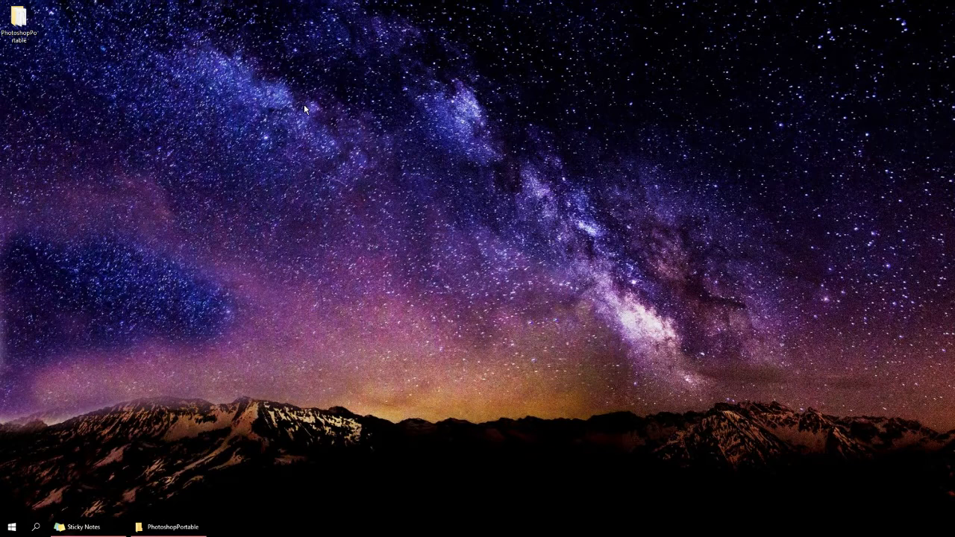
{"action": "mouse_move", "coordinate": [316, 148]}
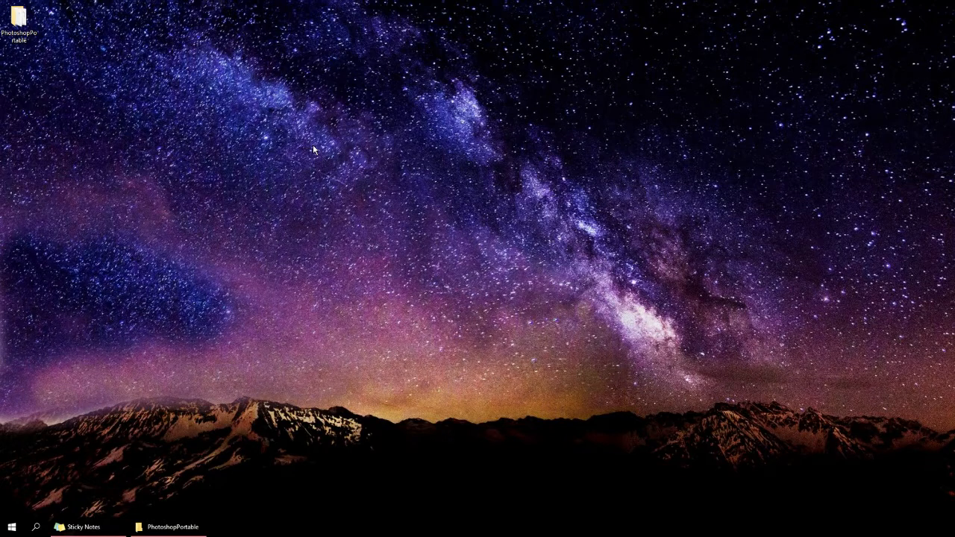
{"action": "mouse_move", "coordinate": [342, 160]}
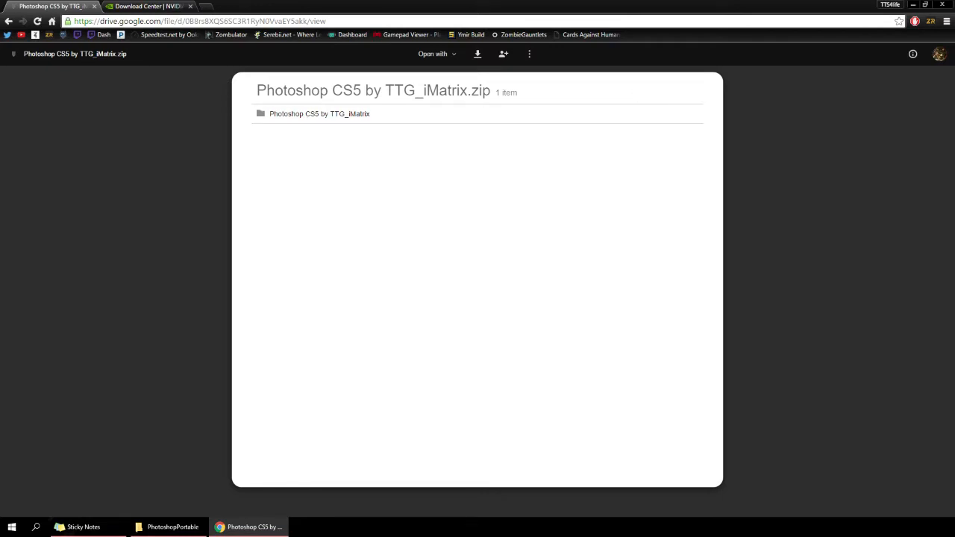
{"action": "mouse_move", "coordinate": [653, 228]}
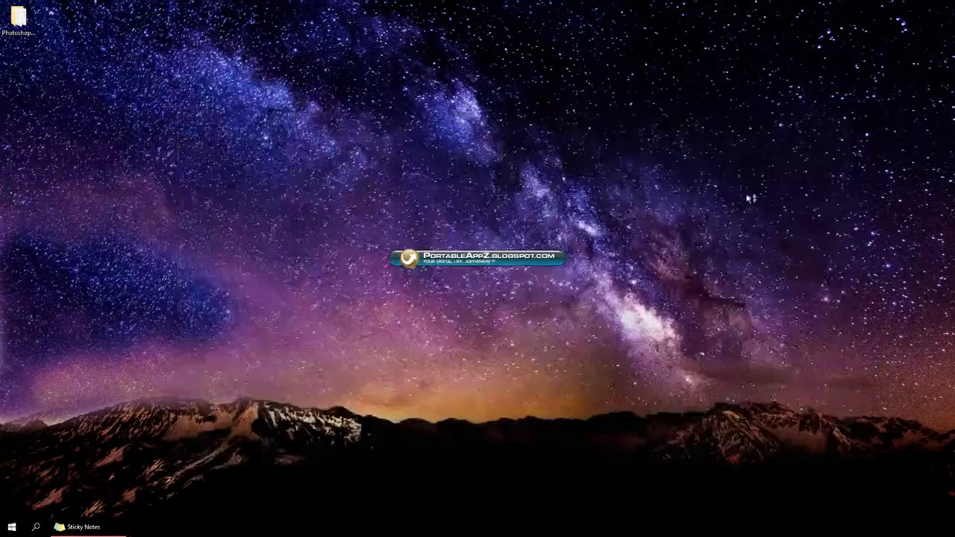
Step: Switch to the NVIDIA Download Center page listing the Texture Tools for Photoshop 8.55 downloads
{"action": "double_click", "coordinate": [22, 15]}
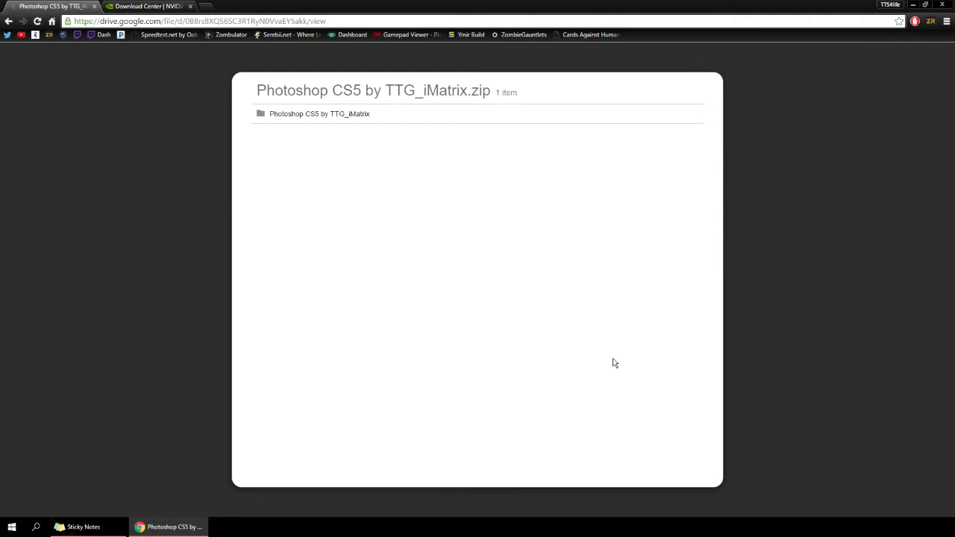
{"action": "left_click", "coordinate": [153, 7]}
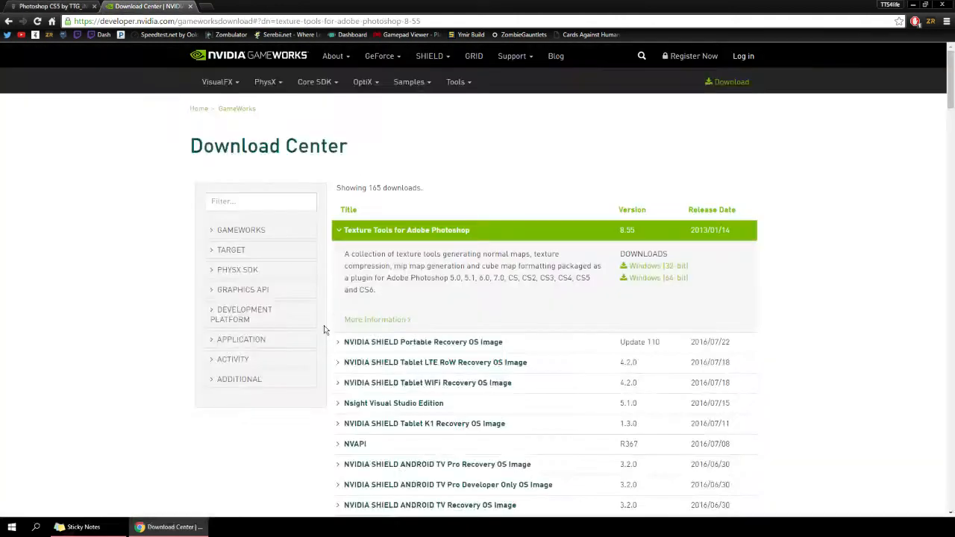
{"action": "mouse_move", "coordinate": [609, 287]}
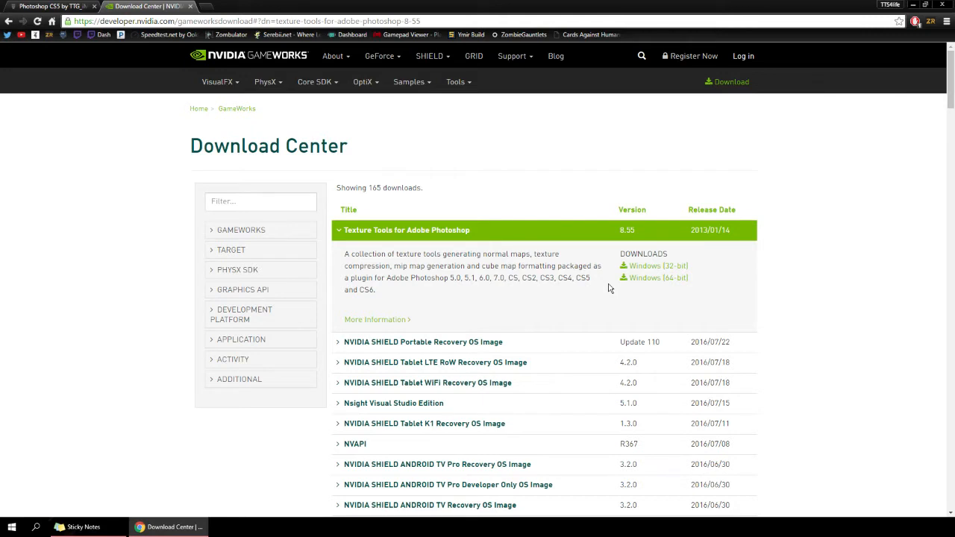
{"action": "mouse_move", "coordinate": [526, 295]}
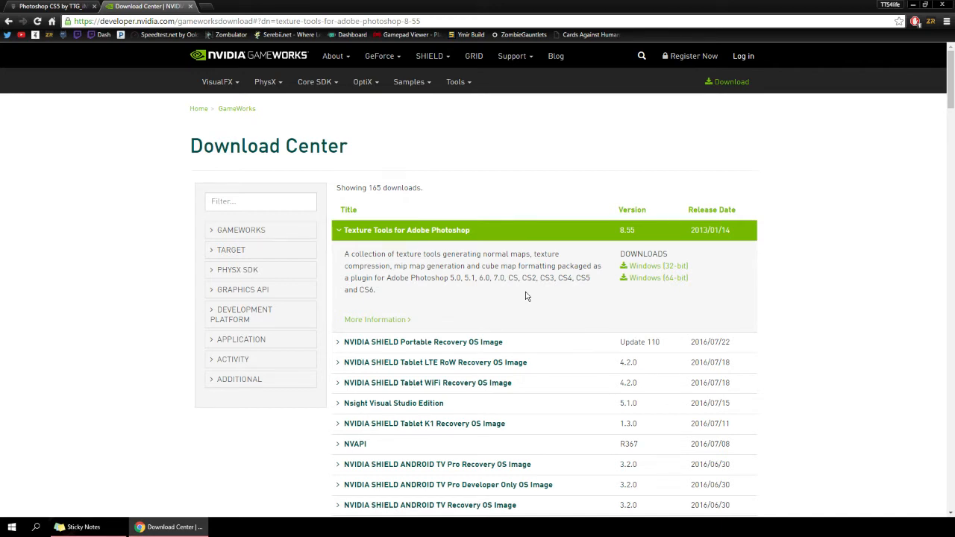
{"action": "mouse_move", "coordinate": [281, 277]}
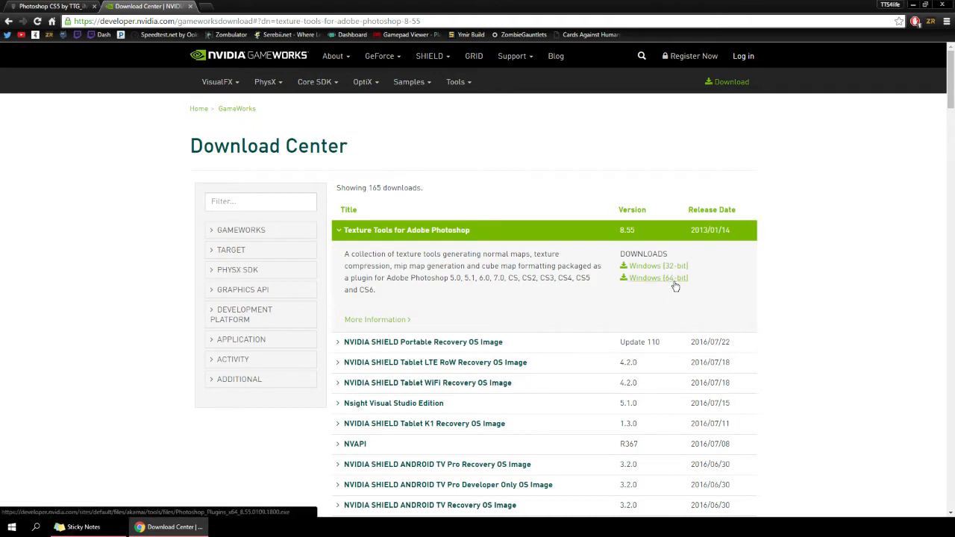
{"action": "mouse_move", "coordinate": [675, 283]}
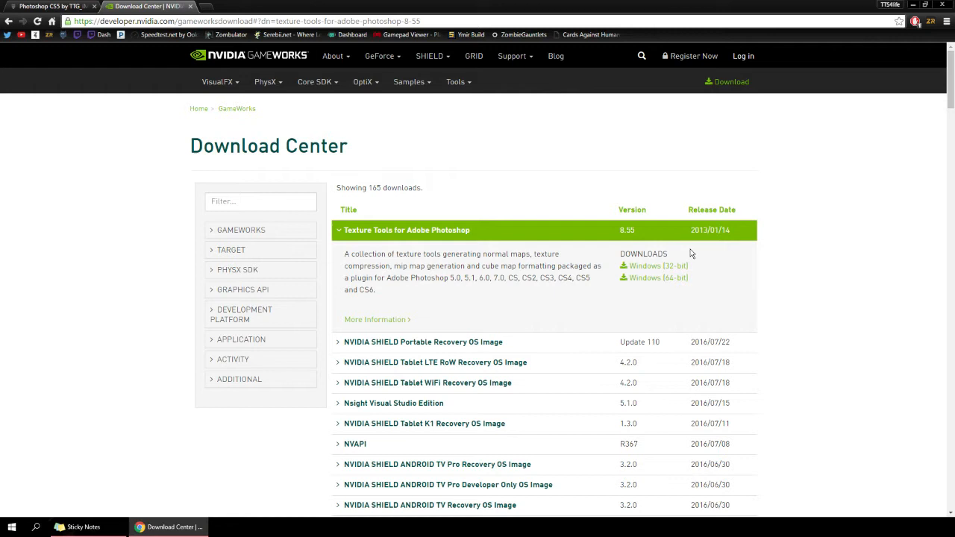
{"action": "mouse_move", "coordinate": [757, 272]}
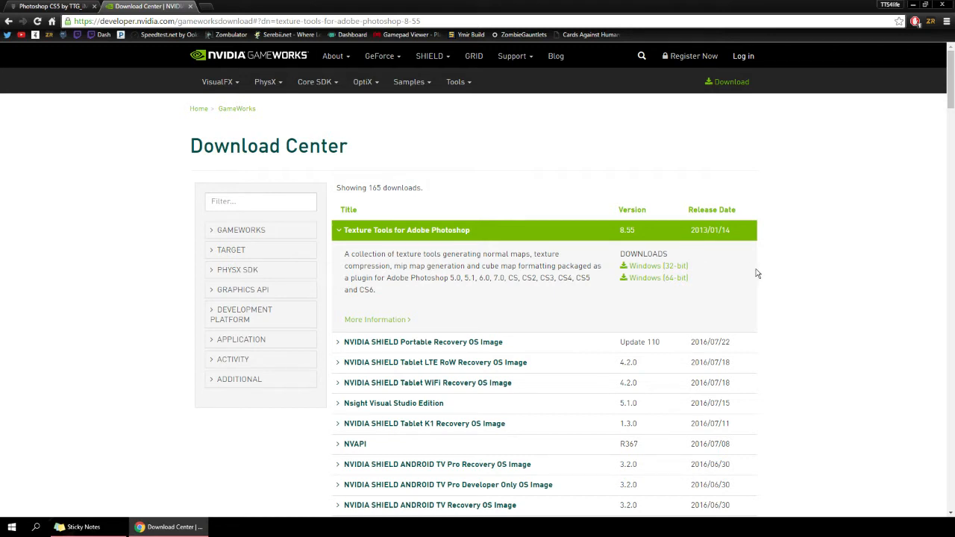
{"action": "mouse_move", "coordinate": [750, 246]}
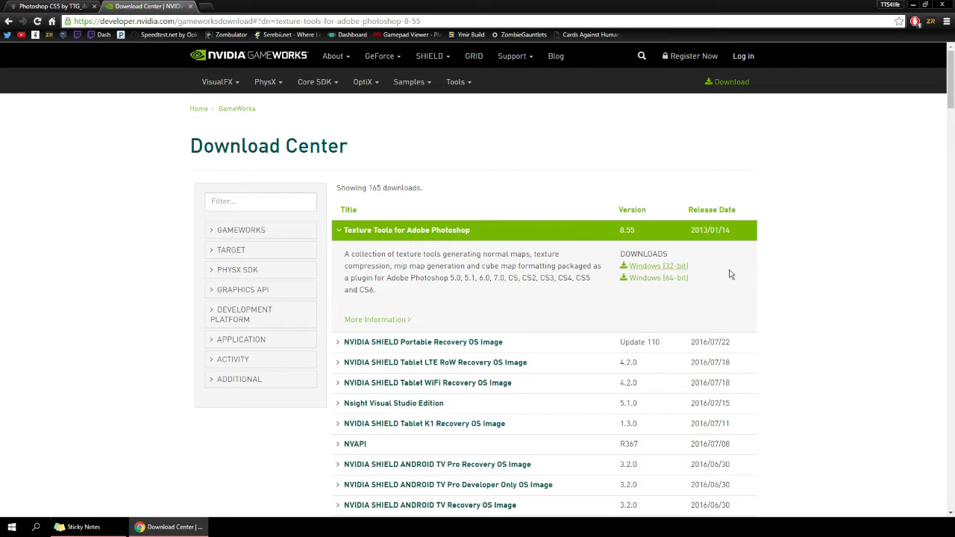
{"action": "mouse_move", "coordinate": [722, 211]}
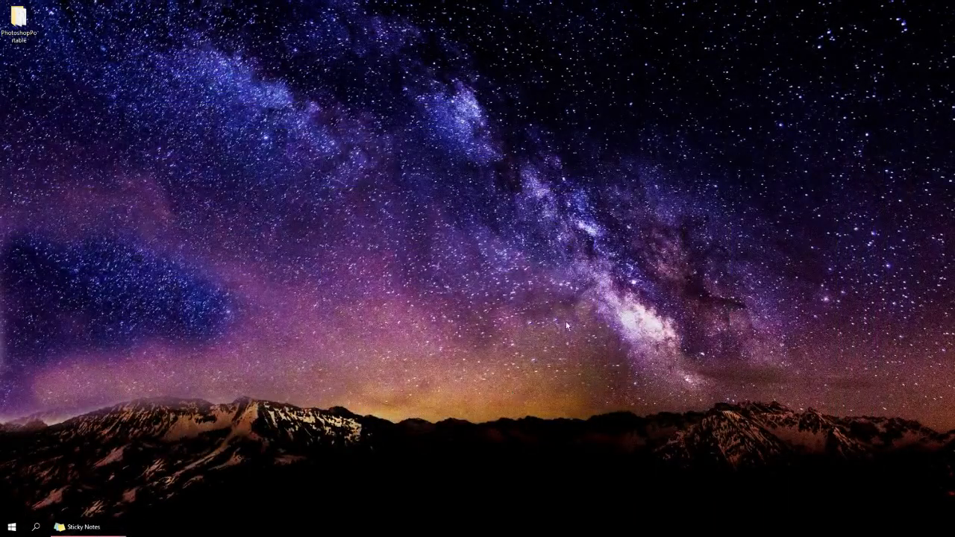
{"action": "mouse_move", "coordinate": [438, 217]}
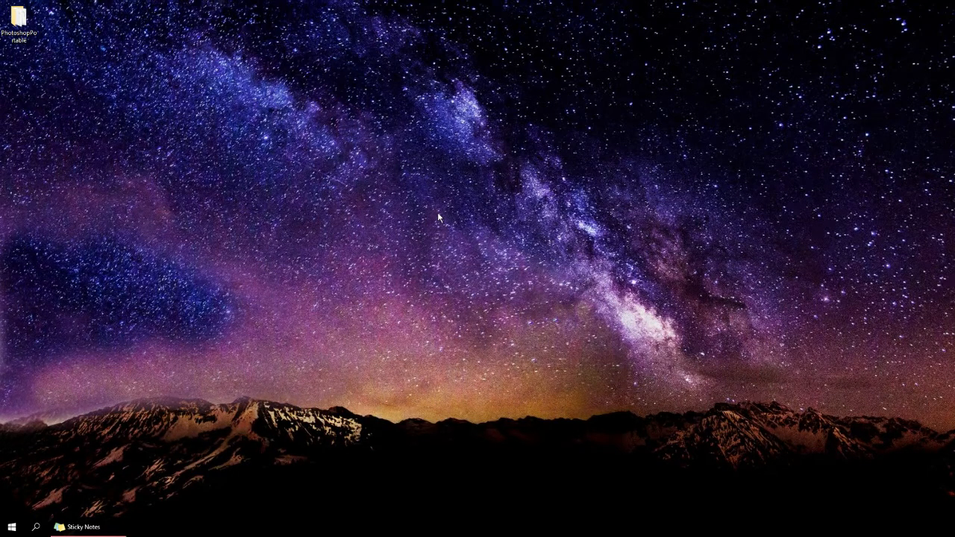
Step: Open the PhotoshopPortable folder from the desktop in File Explorer
{"action": "double_click", "coordinate": [20, 20]}
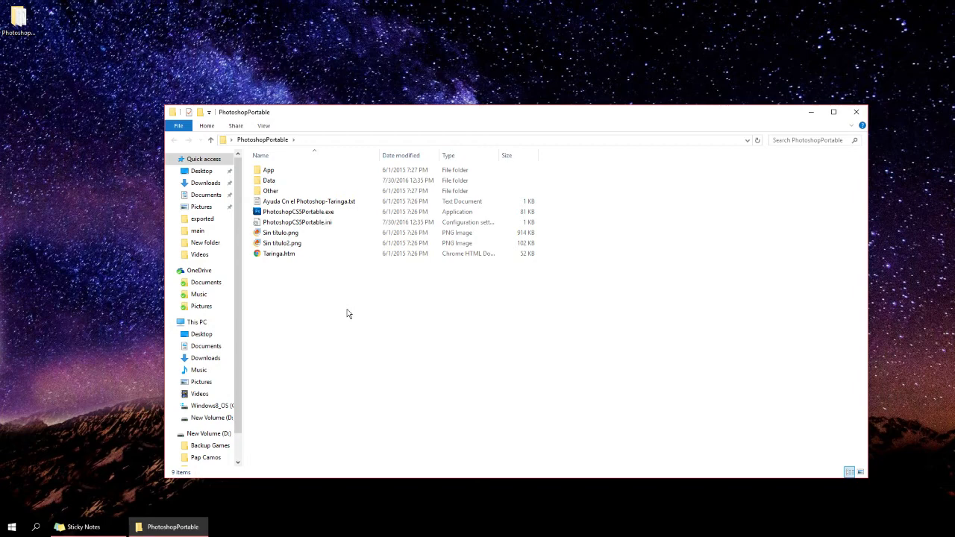
{"action": "mouse_move", "coordinate": [448, 383]}
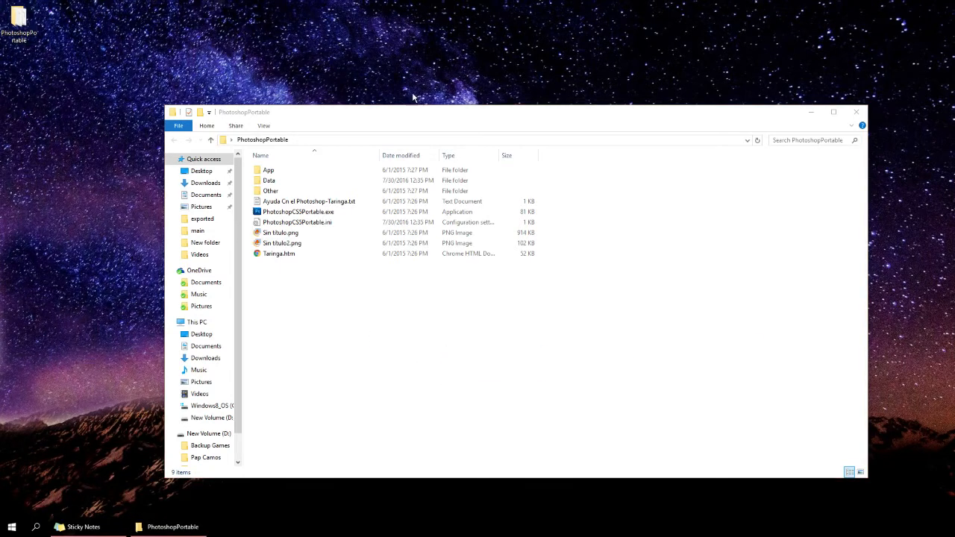
{"action": "mouse_move", "coordinate": [457, 36]}
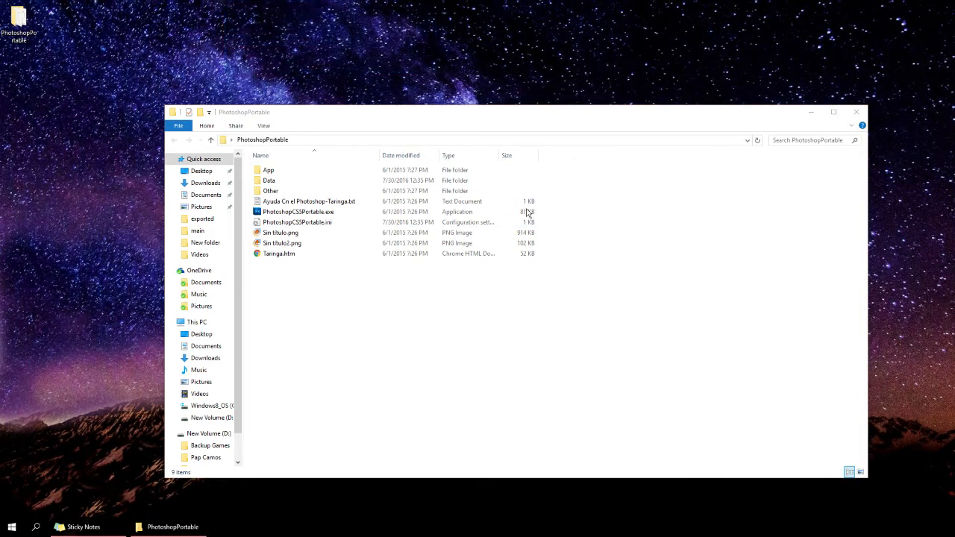
Step: Browse App > PhotoshopCS5 > Plug-ins > Import-Export to check the dds.8bi and dds64.8bi plugins
{"action": "left_click", "coordinate": [268, 169]}
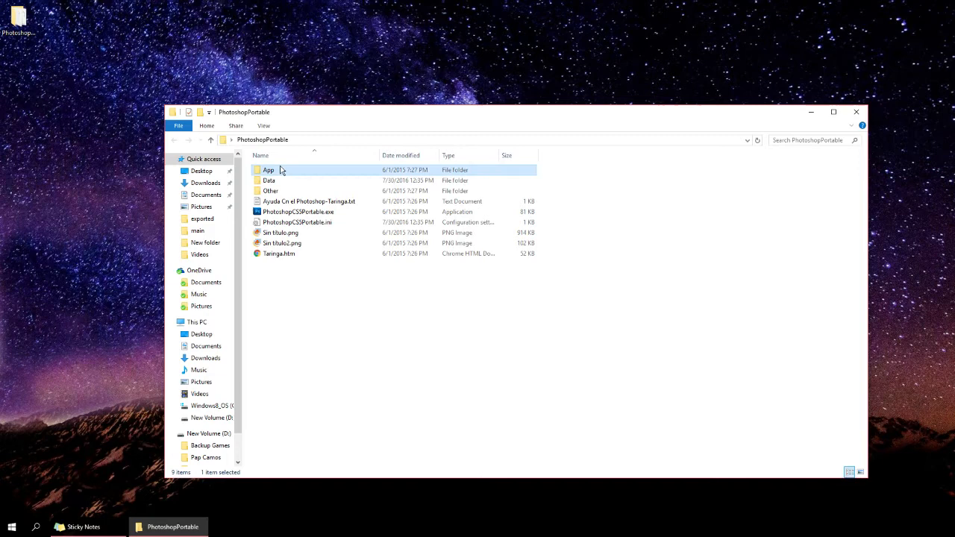
{"action": "double_click", "coordinate": [269, 169]}
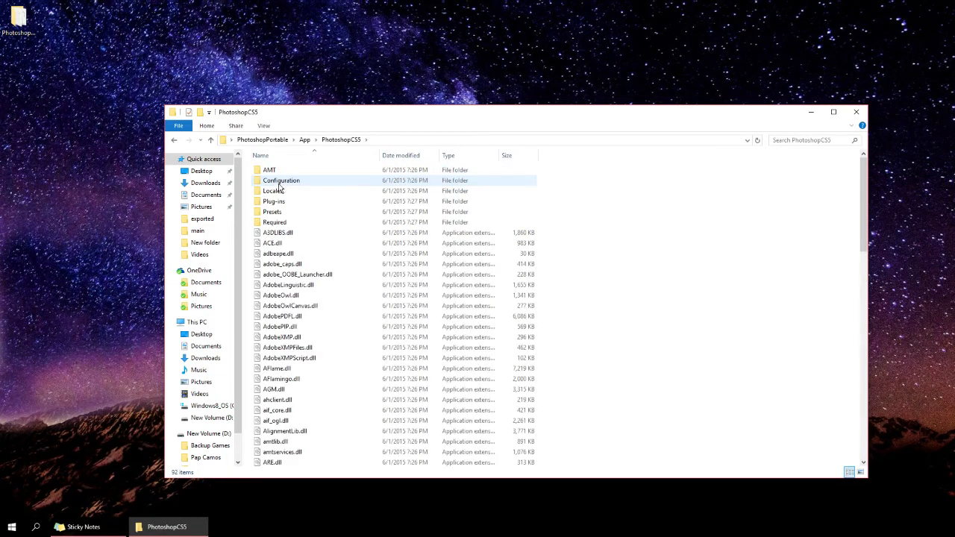
{"action": "double_click", "coordinate": [273, 201]}
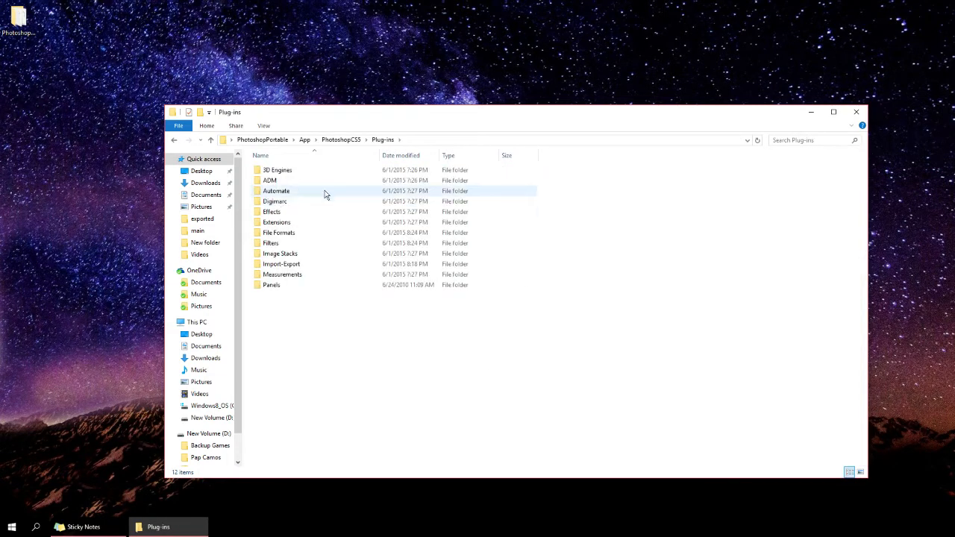
{"action": "left_click", "coordinate": [586, 420]}
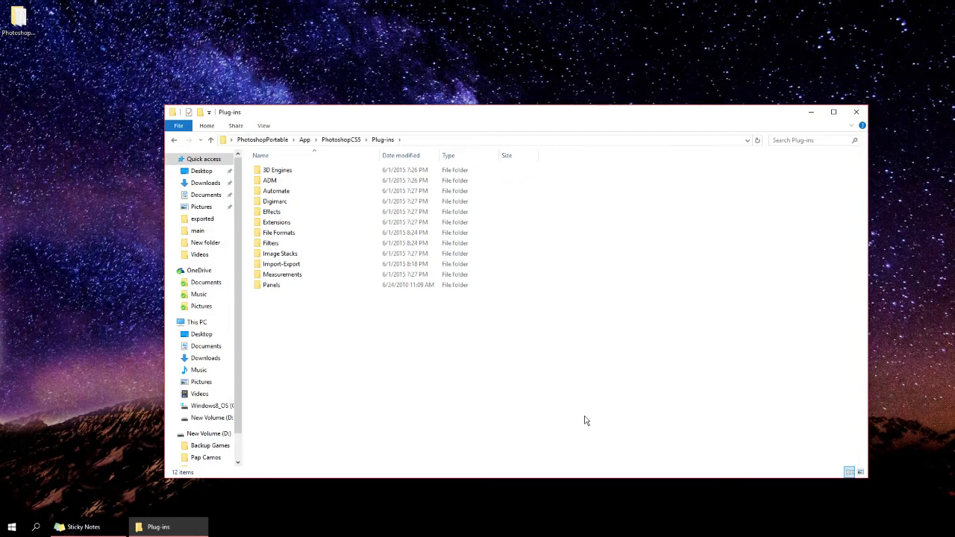
{"action": "mouse_move", "coordinate": [303, 278]}
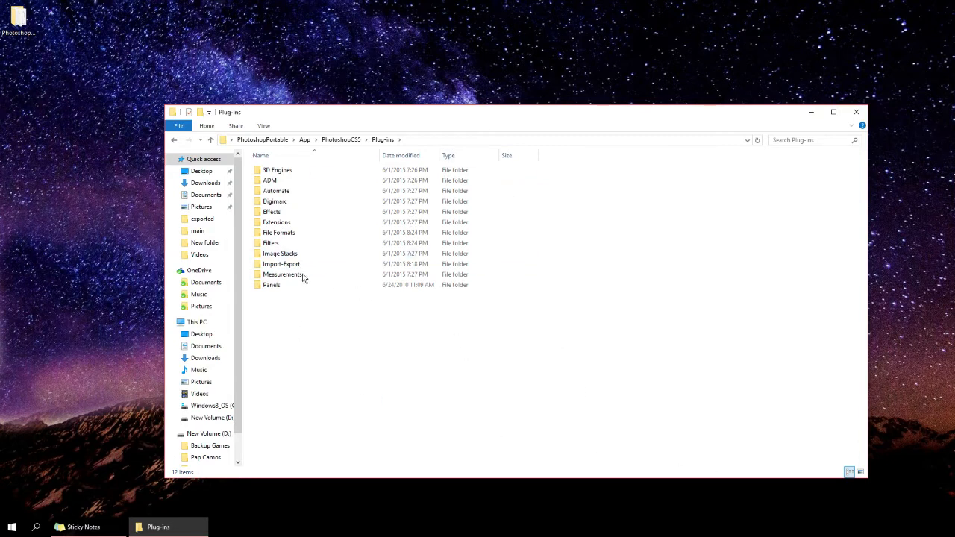
{"action": "mouse_move", "coordinate": [607, 418]}
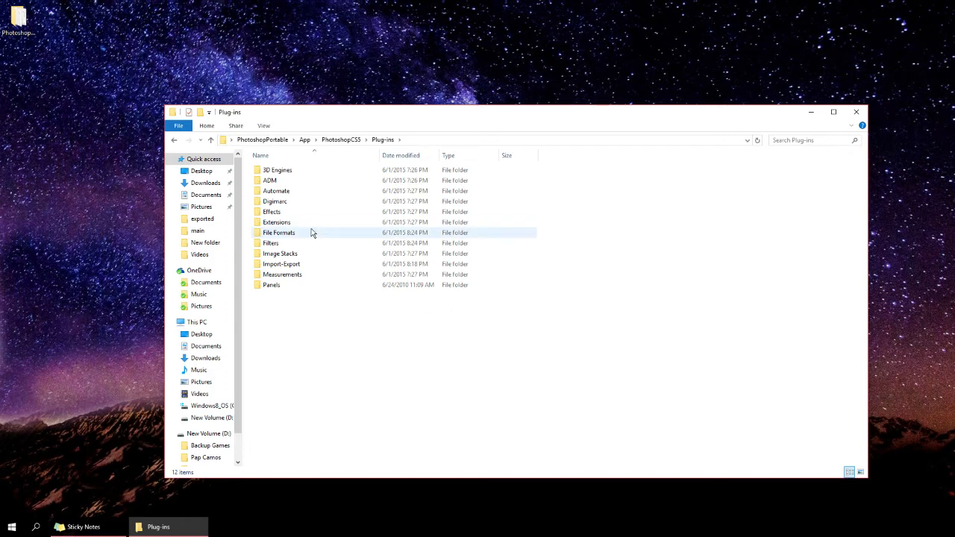
{"action": "double_click", "coordinate": [278, 232]}
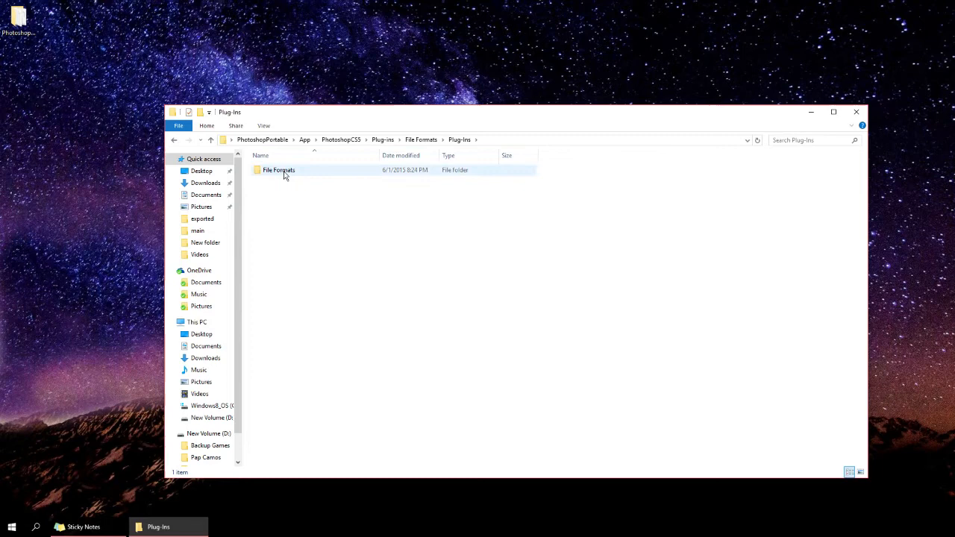
{"action": "double_click", "coordinate": [278, 170]}
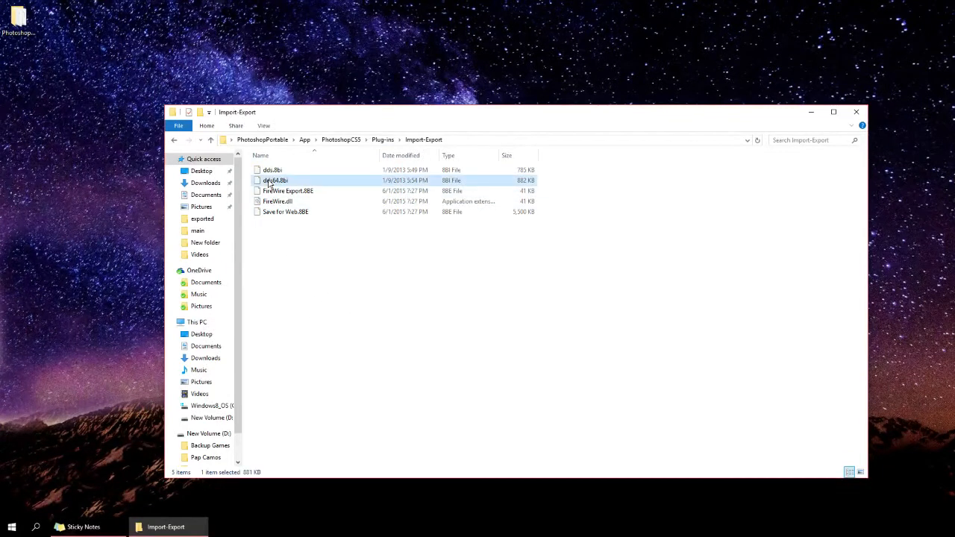
{"action": "left_click", "coordinate": [499, 349]}
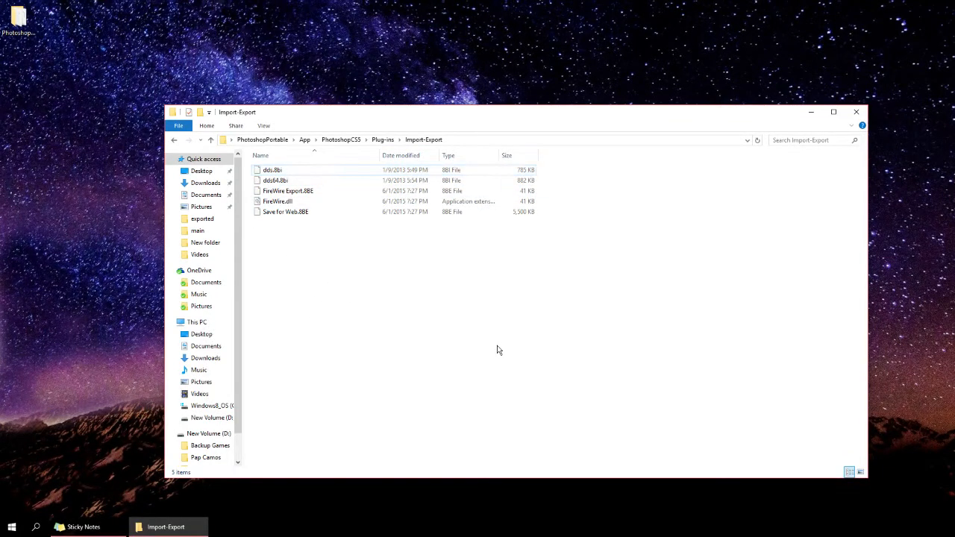
{"action": "mouse_move", "coordinate": [351, 279]}
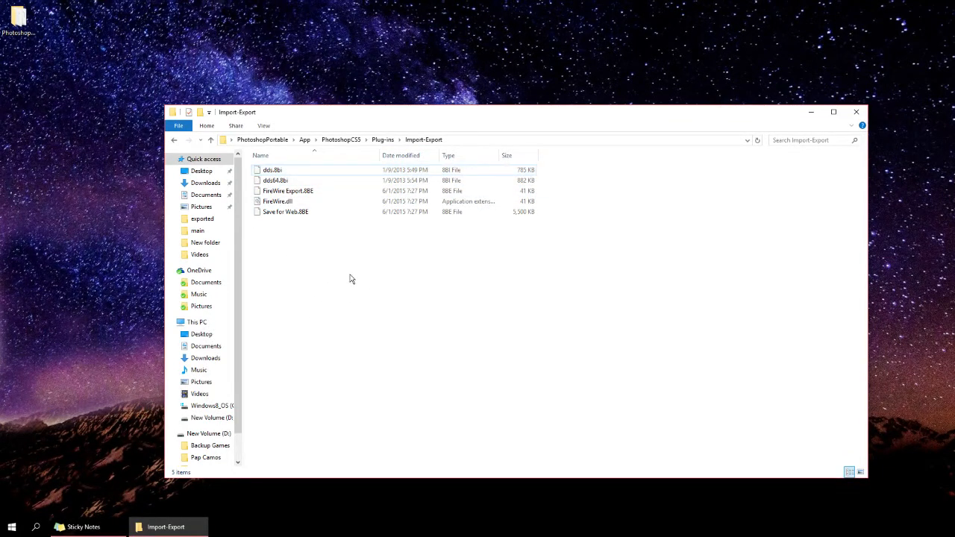
{"action": "mouse_move", "coordinate": [548, 418]}
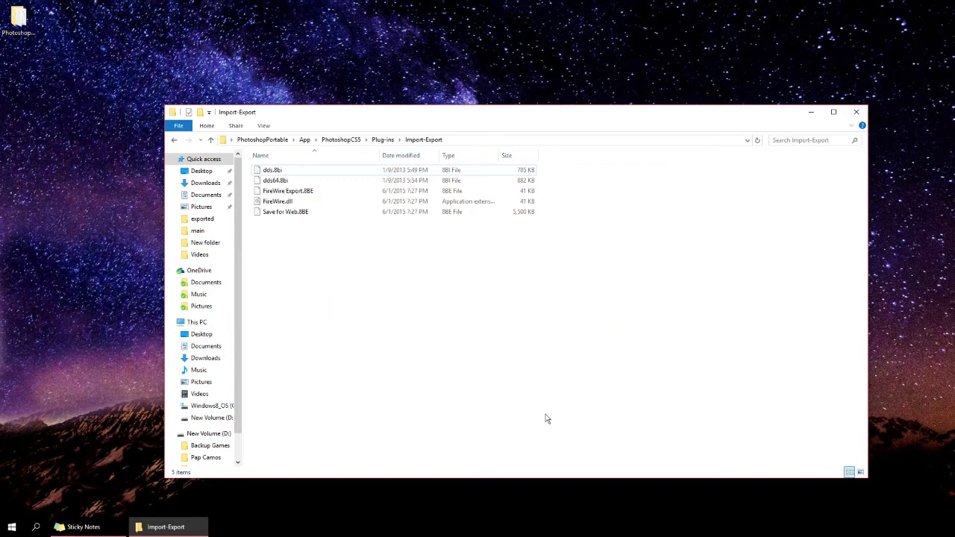
Step: Close the plug-ins window and launch PhotoshopCS5Portable.exe from the PhotoshopPortable folder
{"action": "left_click", "coordinate": [856, 112]}
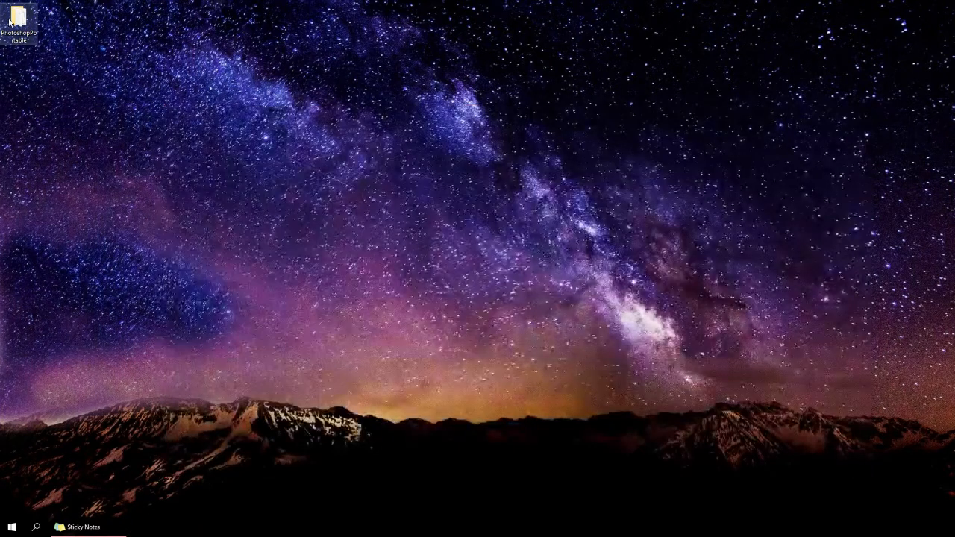
{"action": "double_click", "coordinate": [19, 23]}
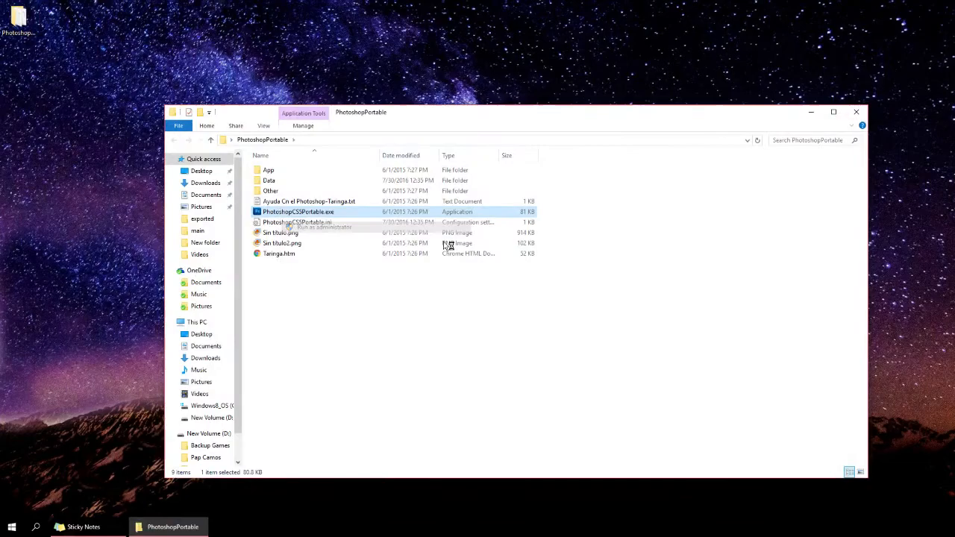
{"action": "double_click", "coordinate": [298, 211]}
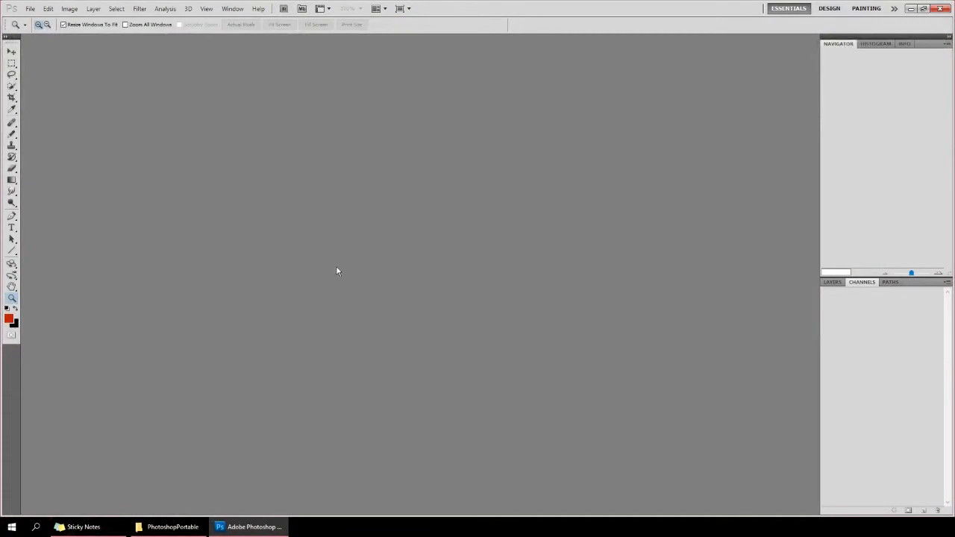
Step: Open camo_packapunch_c.dds from the Ice folder, loading it with default sizes in the NVIDIA DDS reader
{"action": "left_click", "coordinate": [30, 9]}
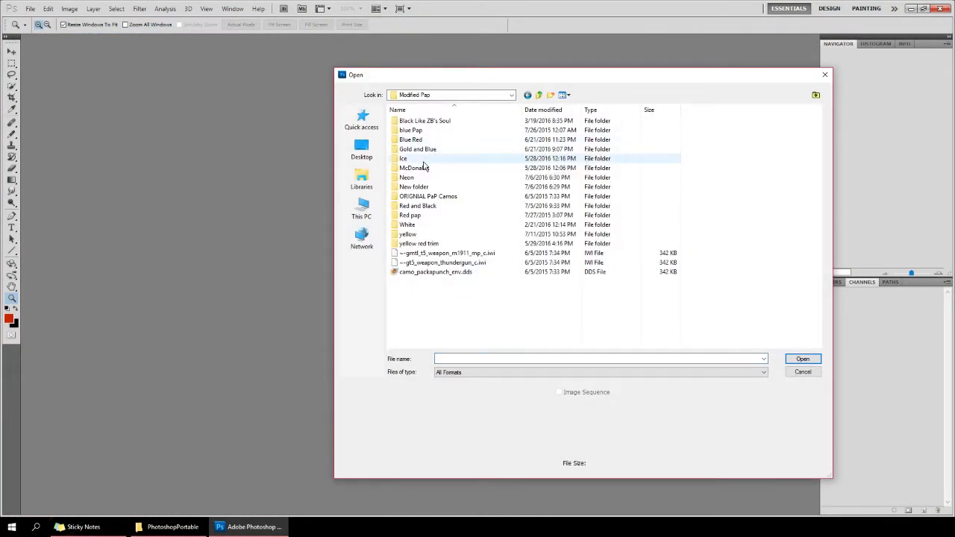
{"action": "double_click", "coordinate": [402, 158]}
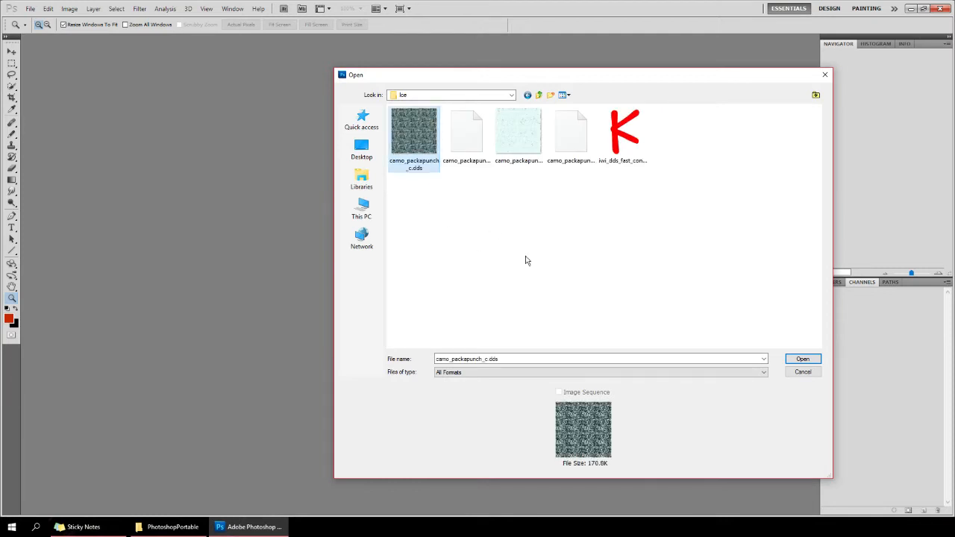
{"action": "left_click", "coordinate": [803, 359]}
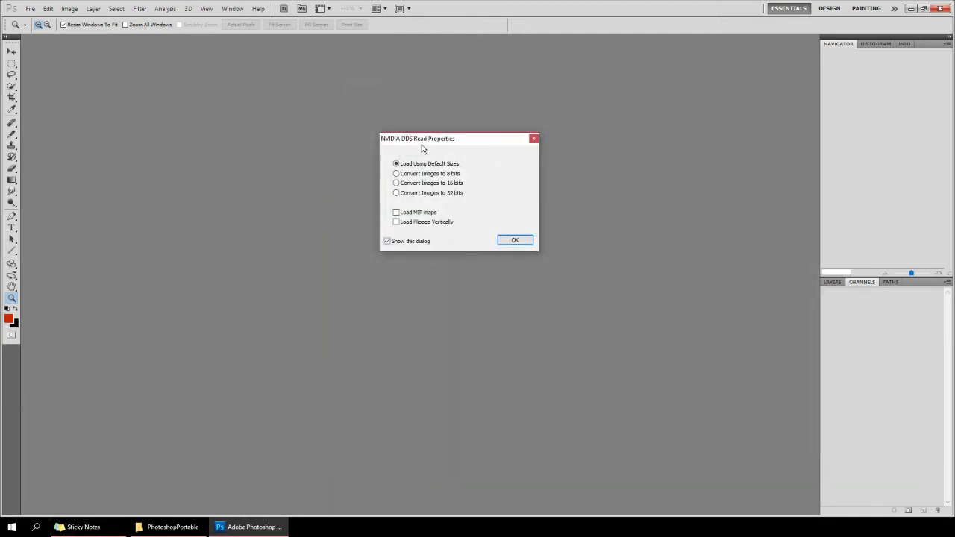
{"action": "left_click_drag", "start_coordinate": [418, 138], "coordinate": [453, 153]}
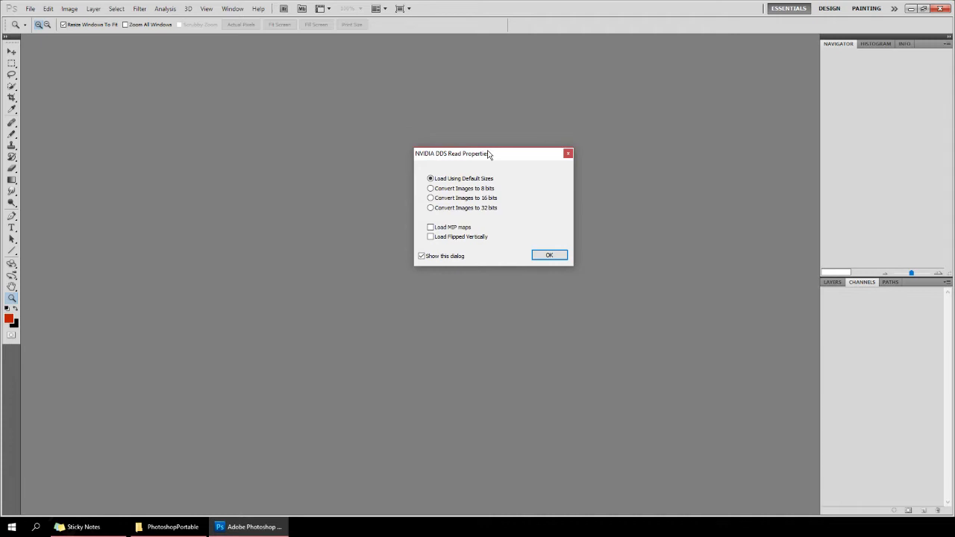
{"action": "left_click_drag", "start_coordinate": [454, 153], "coordinate": [382, 125]}
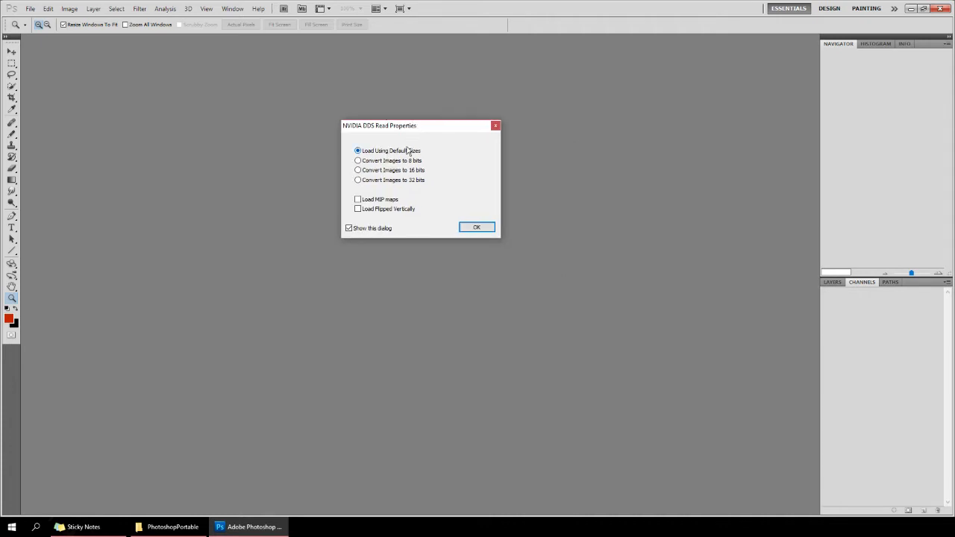
{"action": "left_click", "coordinate": [476, 226]}
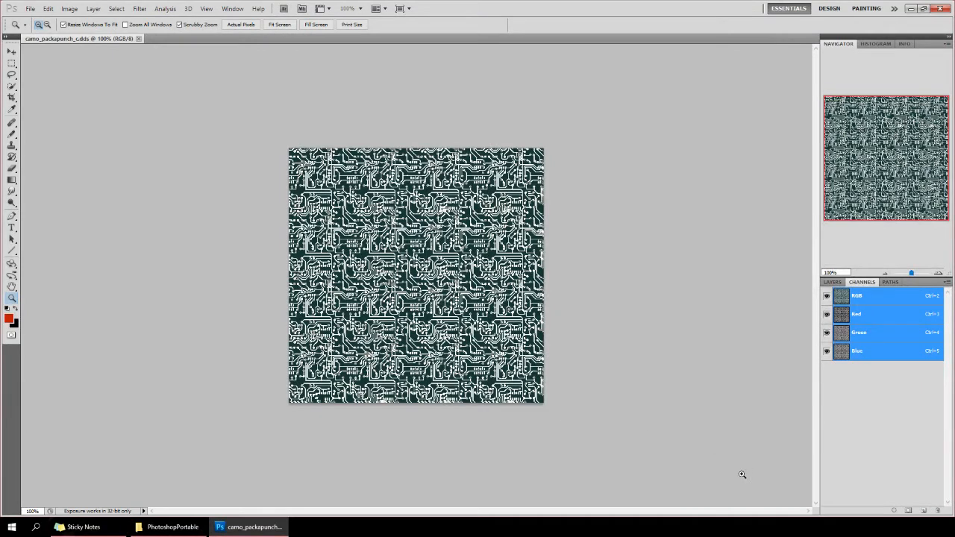
Step: Save the texture as camo_packapunch_c.dds in D3D/DDS format with DXT1 compression
{"action": "left_click", "coordinate": [31, 8]}
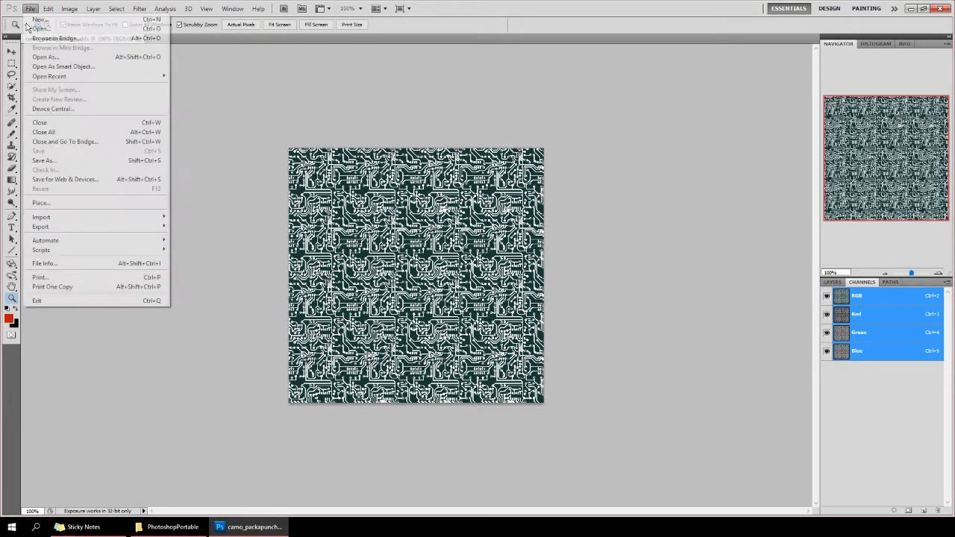
{"action": "left_click", "coordinate": [43, 160]}
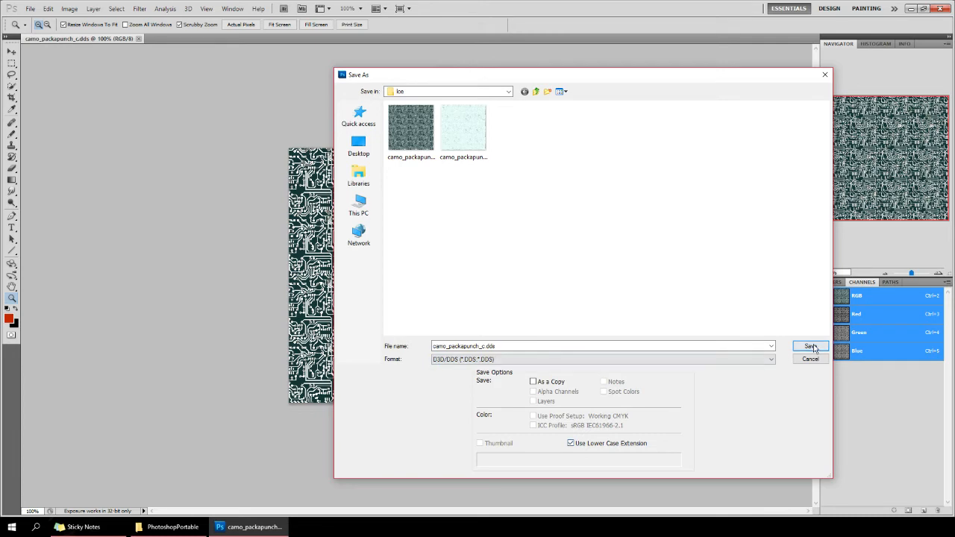
{"action": "left_click", "coordinate": [811, 346]}
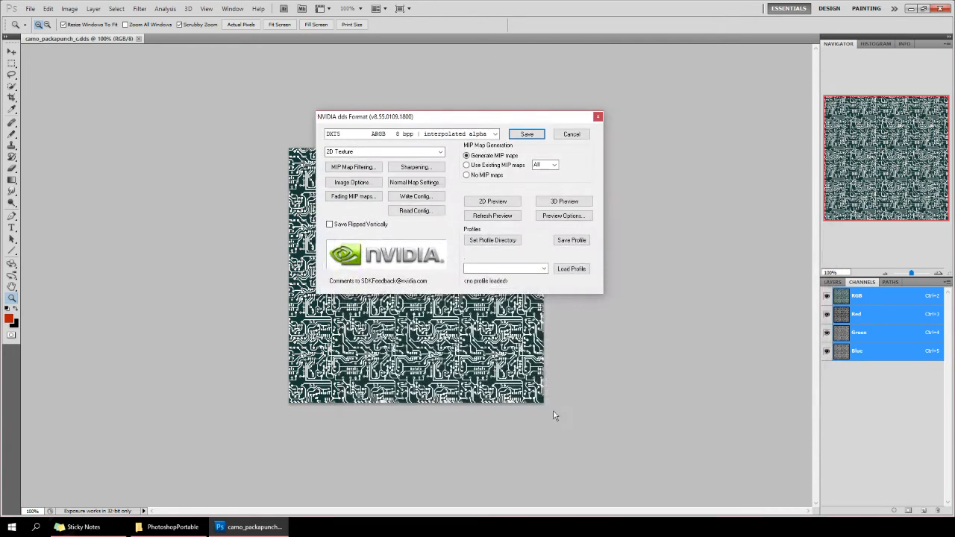
{"action": "left_click", "coordinate": [497, 133]}
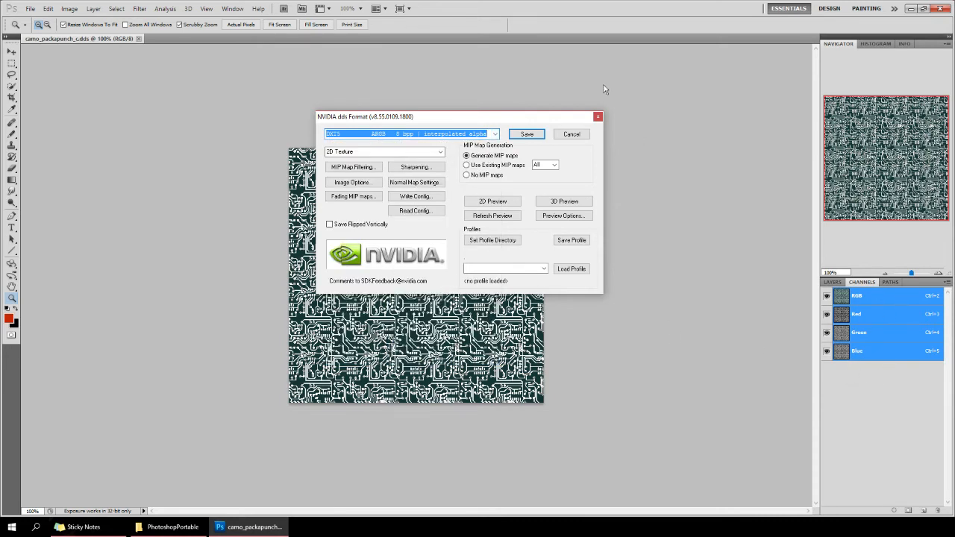
{"action": "left_click", "coordinate": [526, 134]}
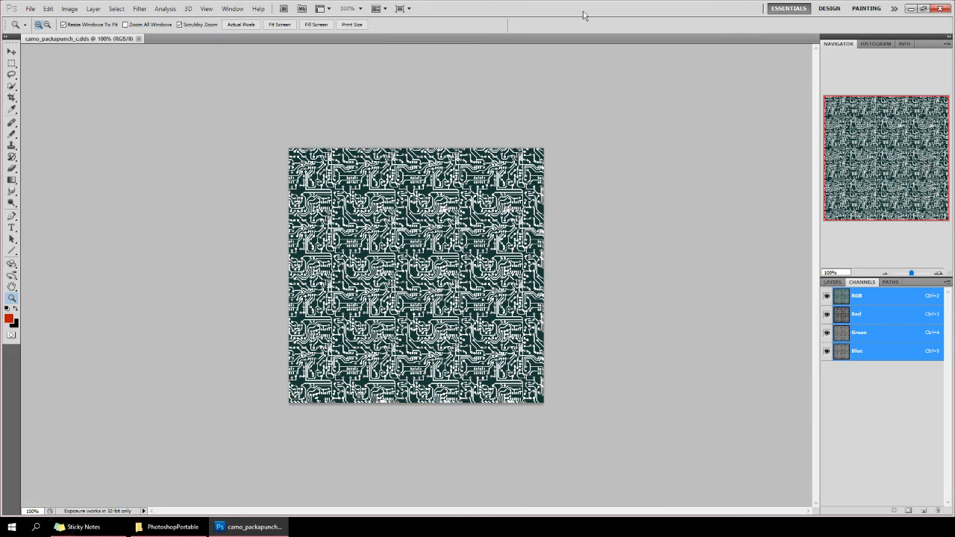
{"action": "mouse_move", "coordinate": [547, 396]}
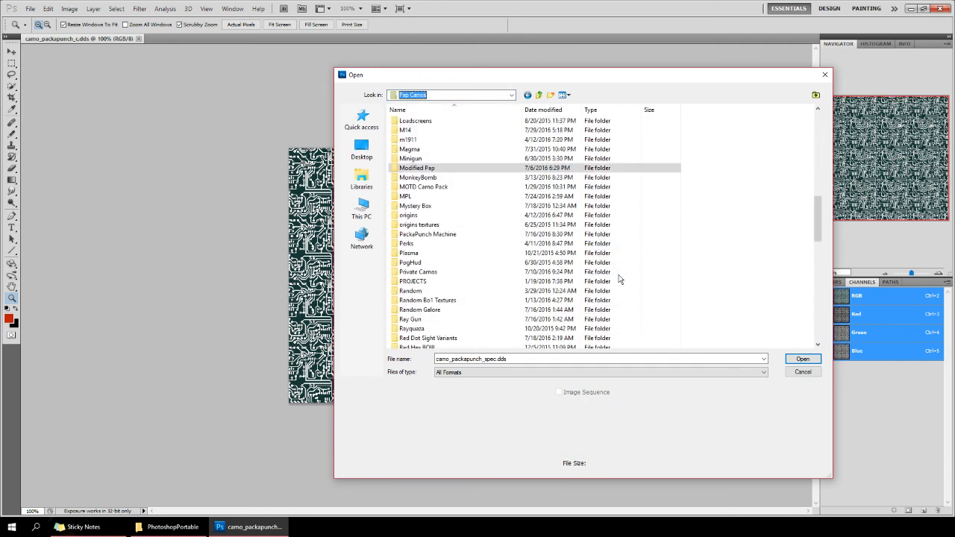
Step: Scroll through the Pap Camos subfolders in the Open window
{"action": "scroll", "scroll_direction": "down", "scroll_amount": 3}
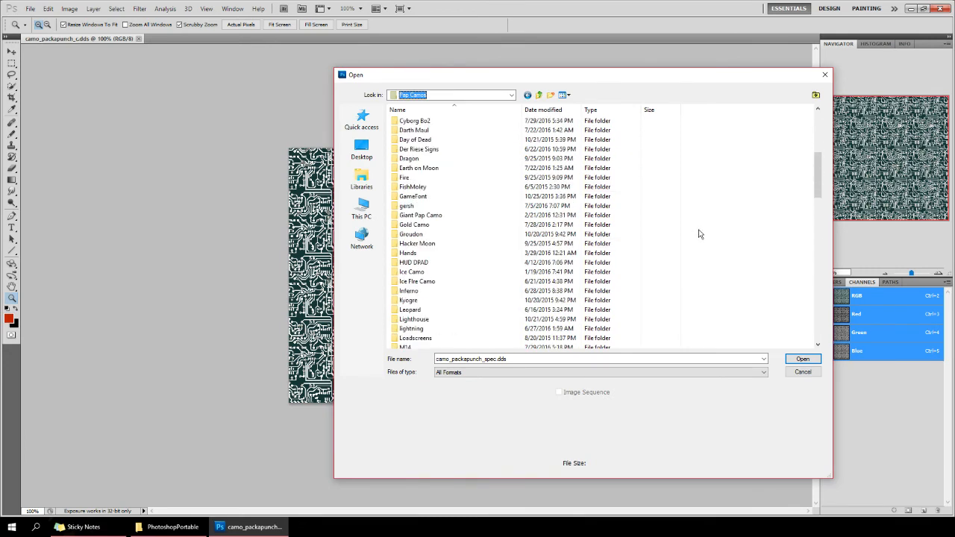
{"action": "scroll", "scroll_direction": "down", "scroll_amount": 3}
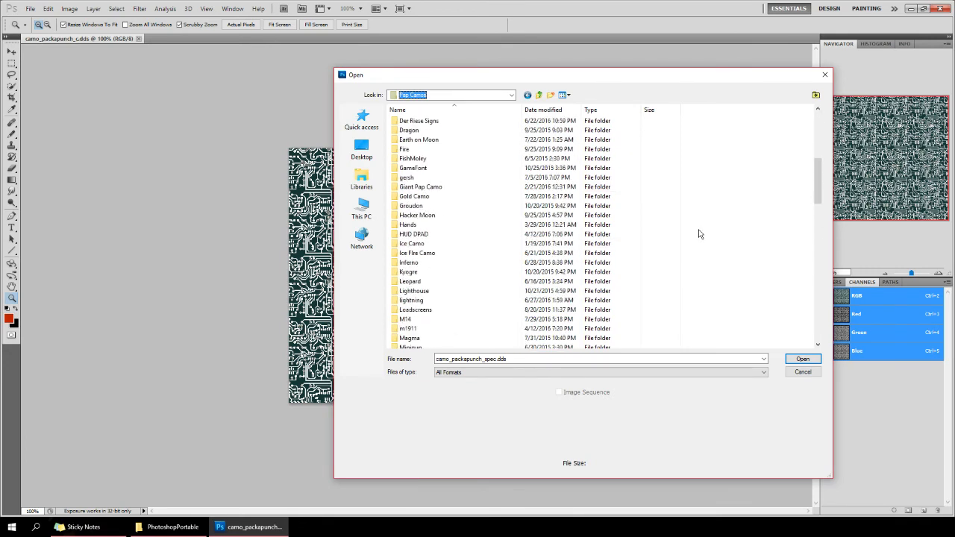